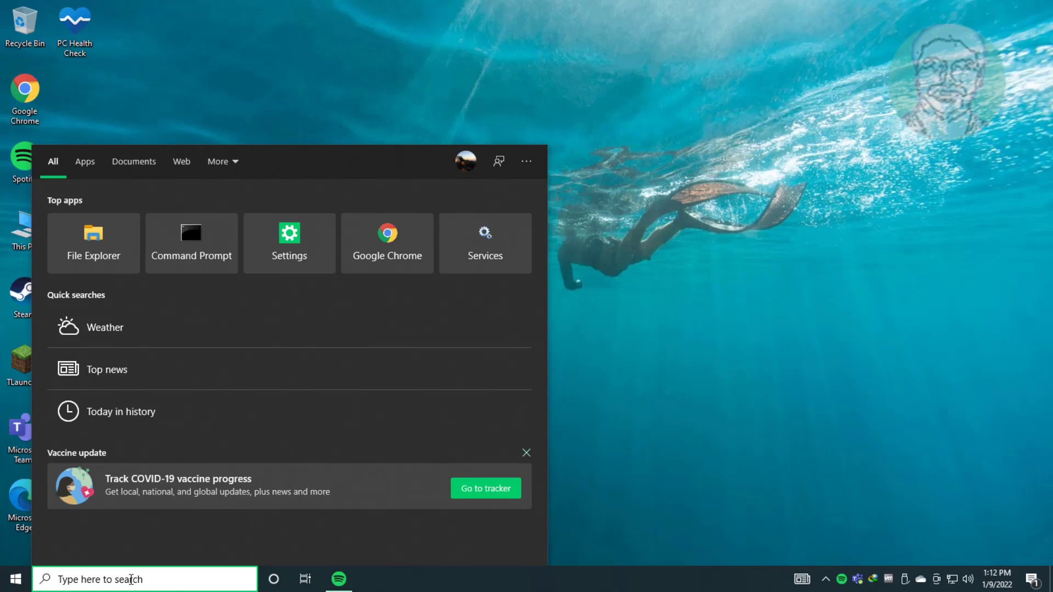
- Launch Registry Editor by searching 'regedit' from the taskbar
text(reged)
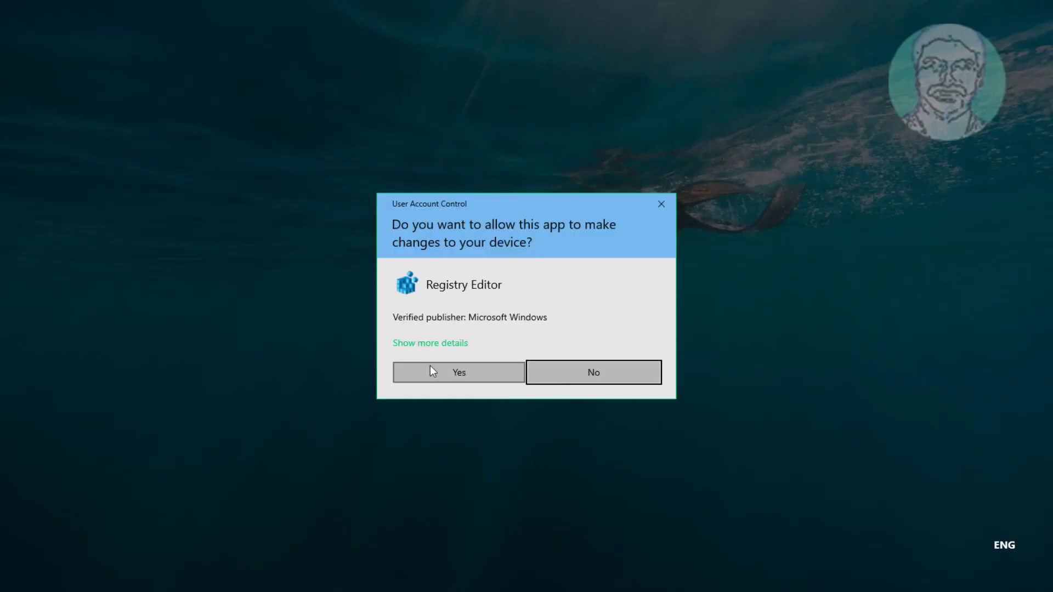
- Allow the UAC prompt and expand HKEY_CURRENT_USER\SOFTWARE\Microsoft\Windows in the tree
click(458, 372)
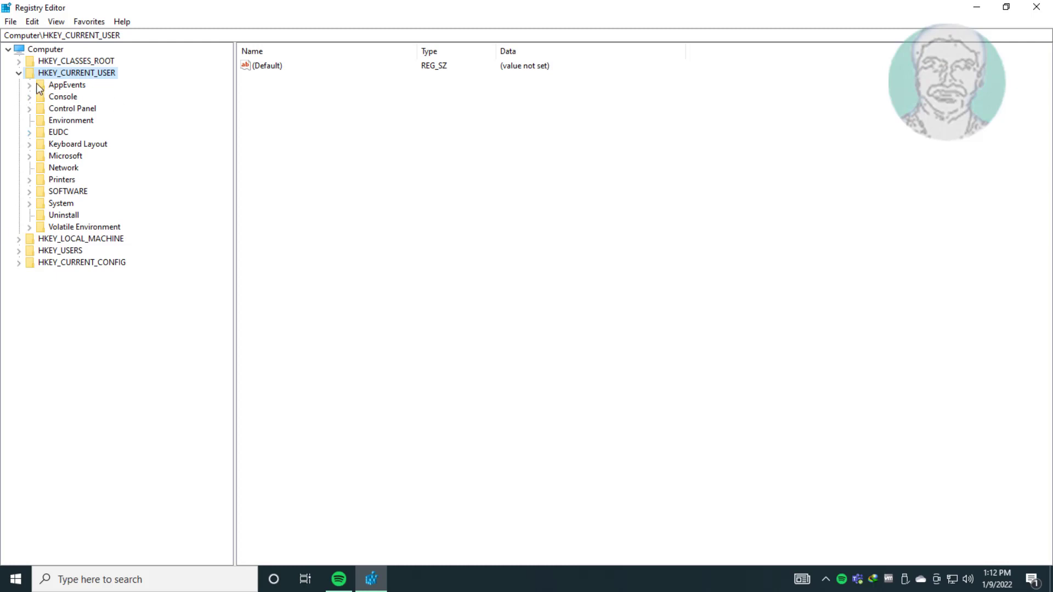
mouse_move(67, 84)
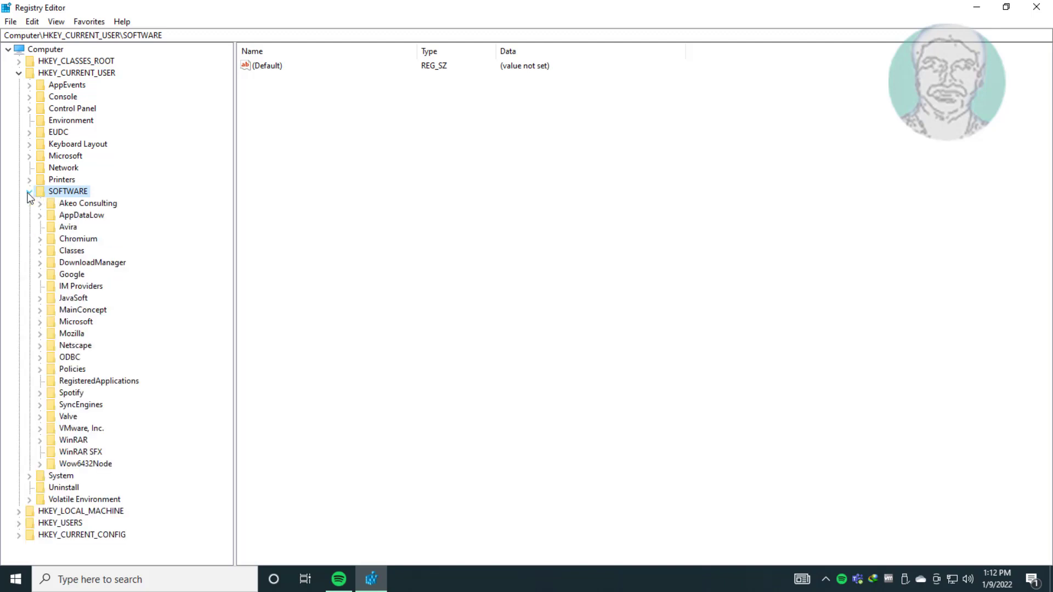
click(76, 321)
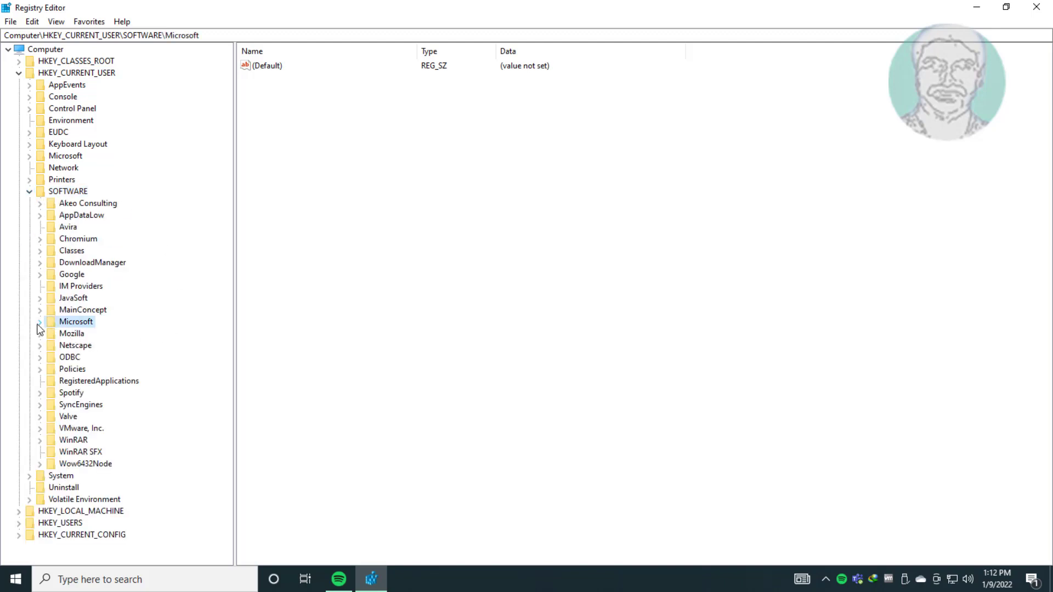
click(40, 321)
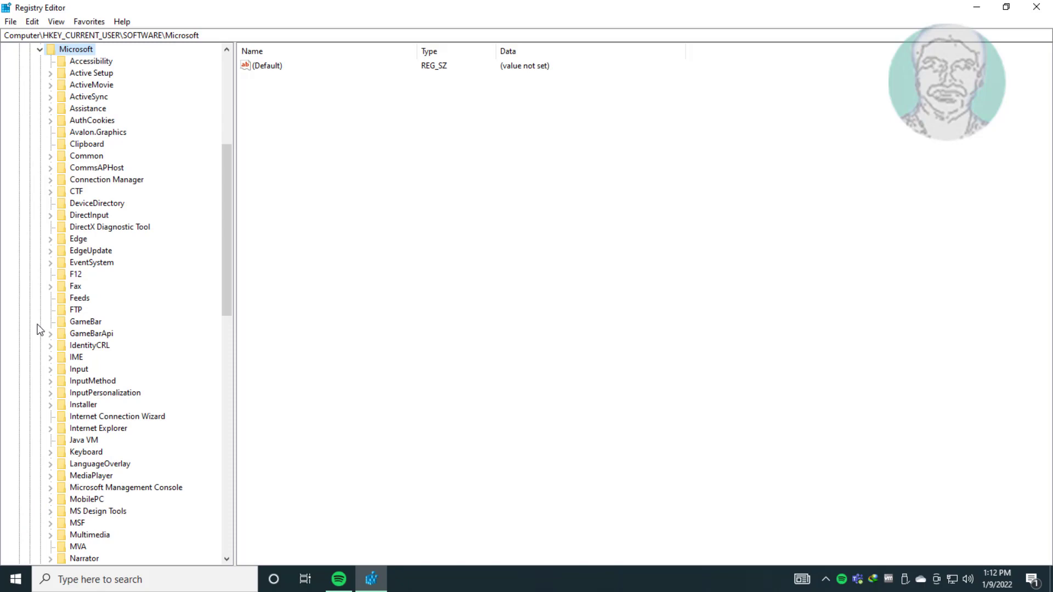
scroll(down, 3)
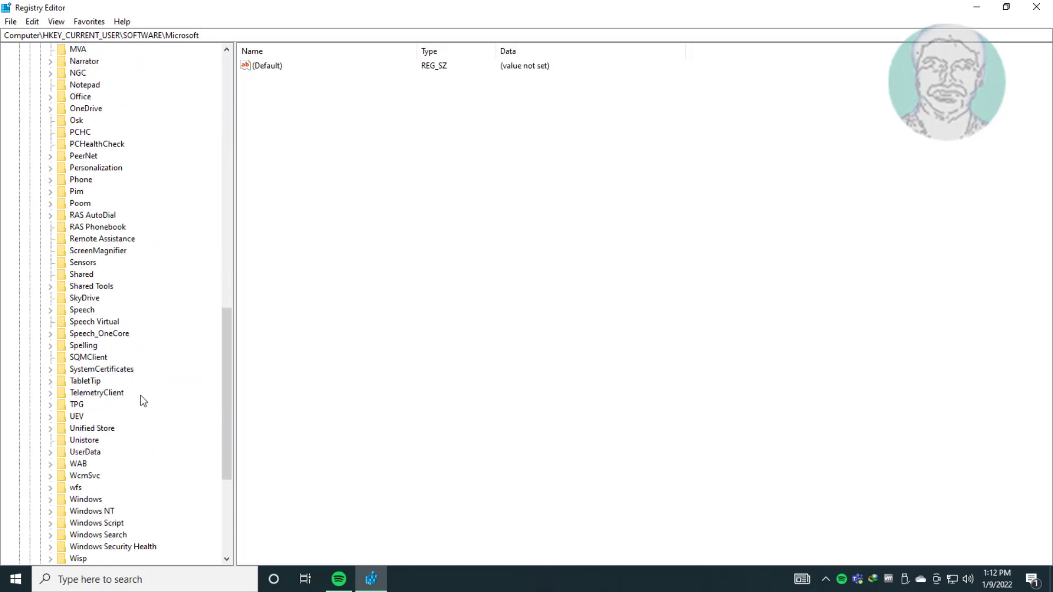
click(85, 321)
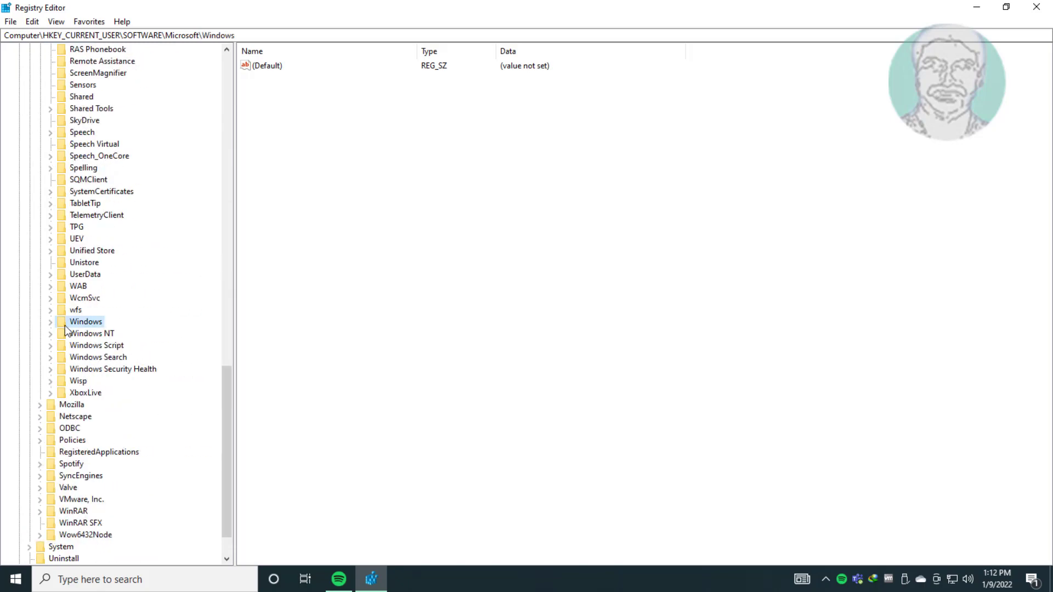
click(51, 321)
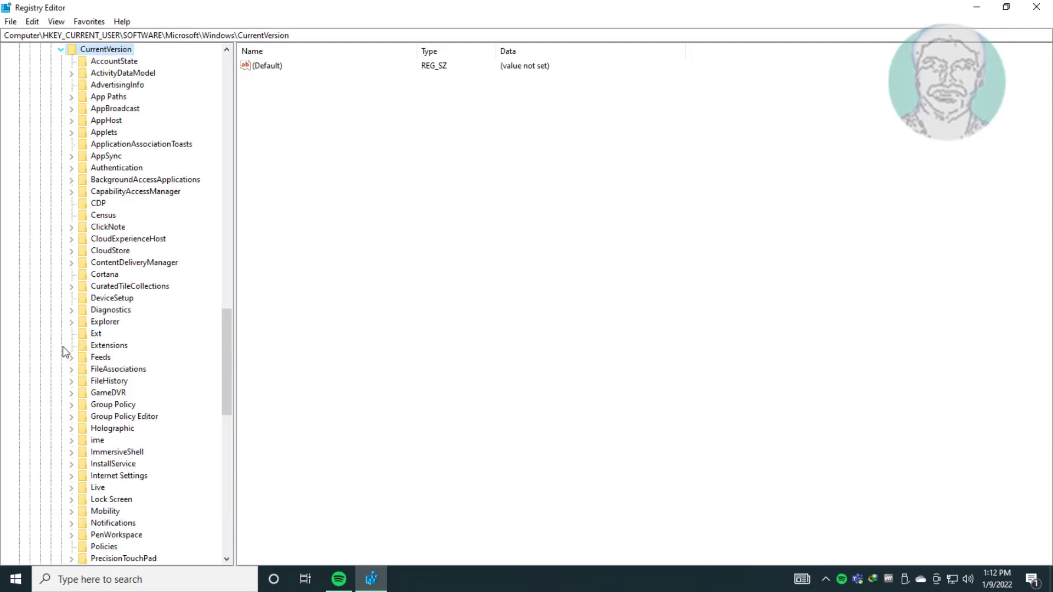
- Expand CurrentVersion\Explorer to show its values and subkeys
click(106, 321)
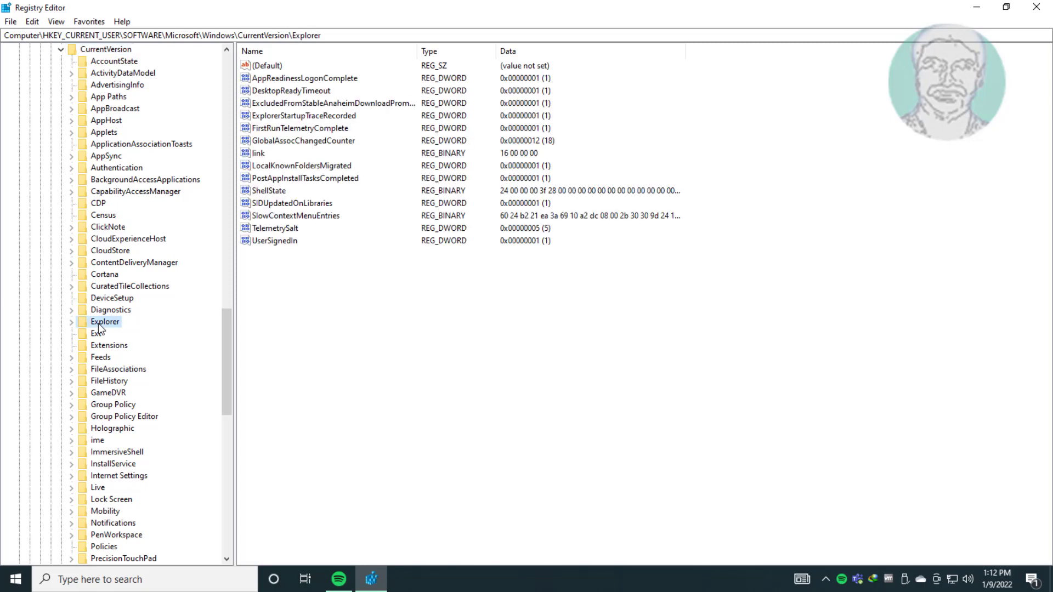
click(71, 321)
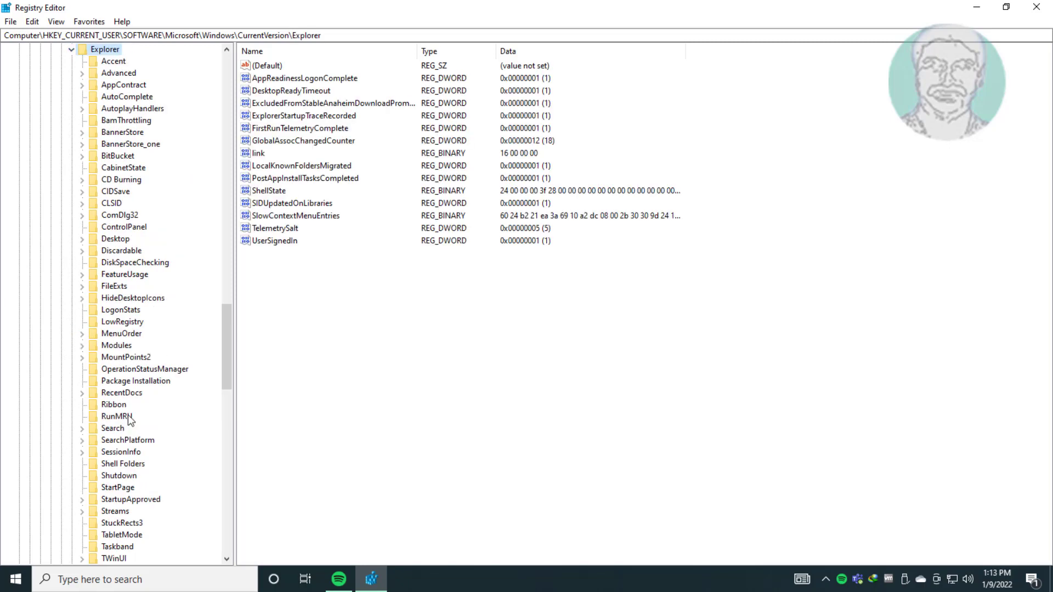
scroll(down, 3)
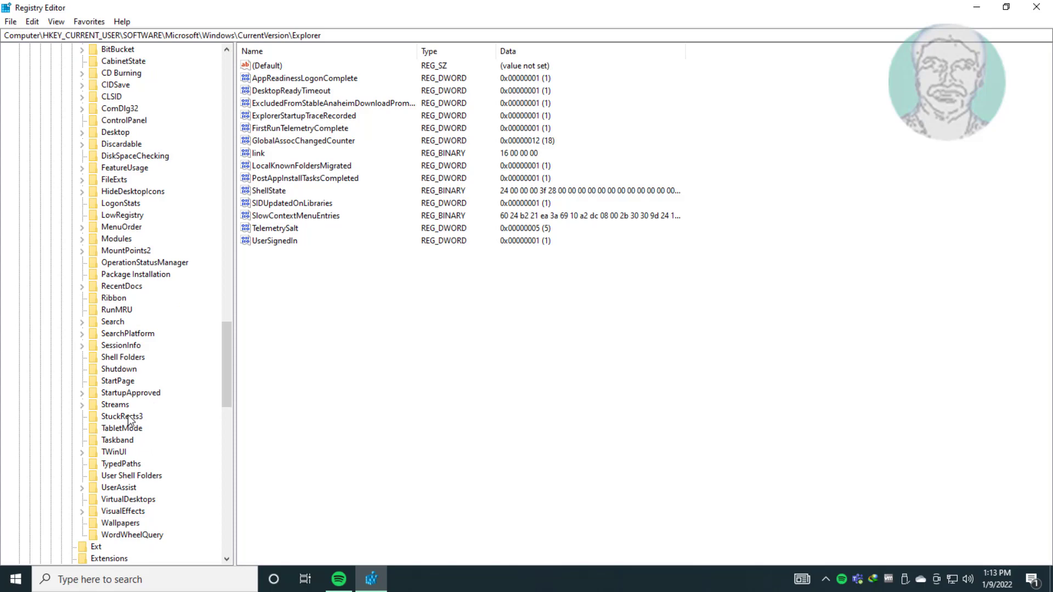
- Select the Downloads GUID value in User Shell Folders, reading %USERPROFILE%\Downloads
click(130, 475)
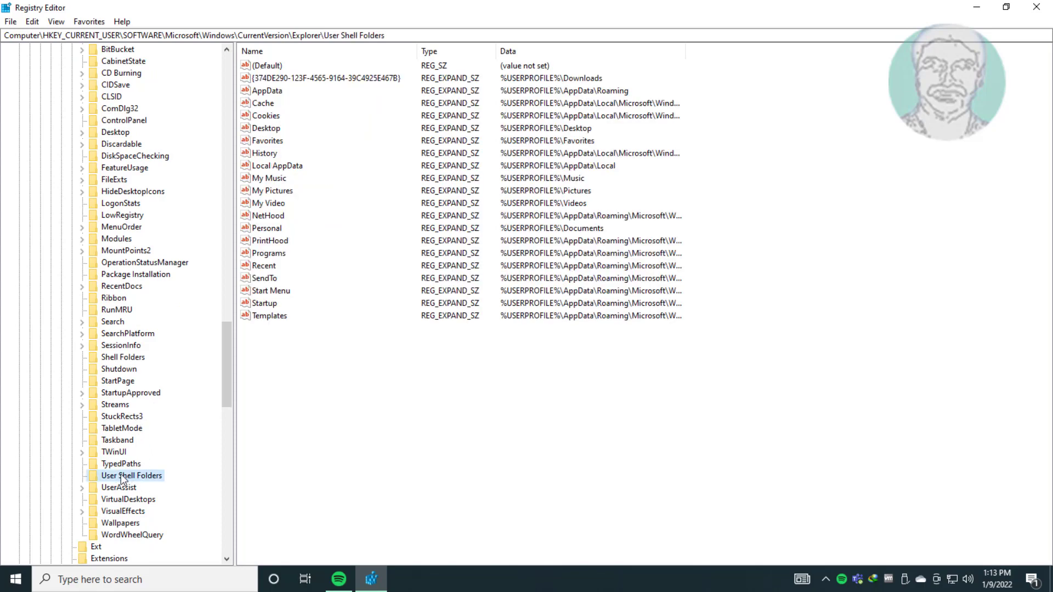
mouse_move(126, 481)
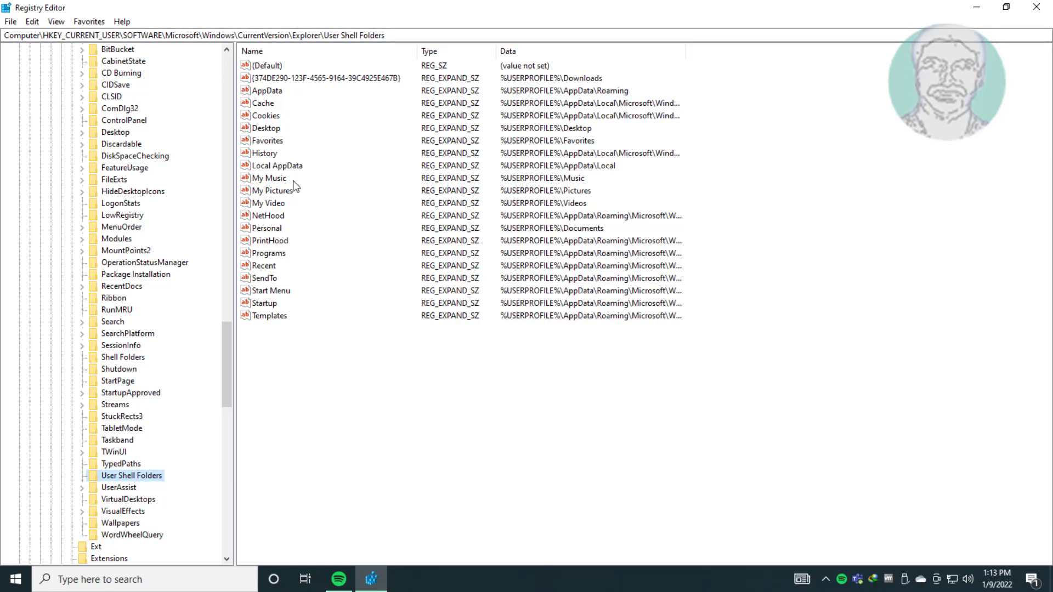
mouse_move(288, 181)
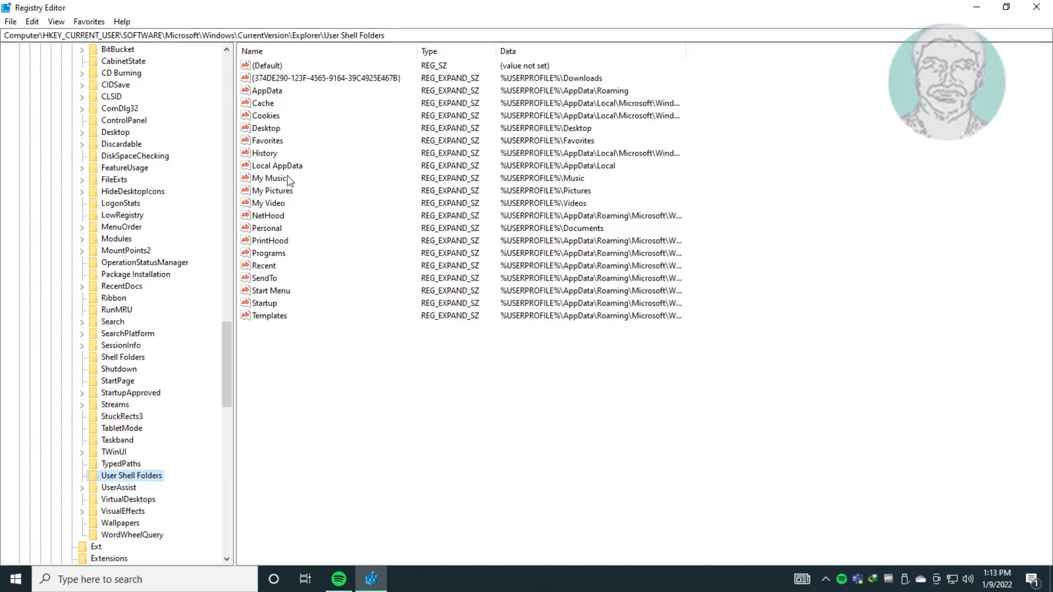
mouse_move(277, 131)
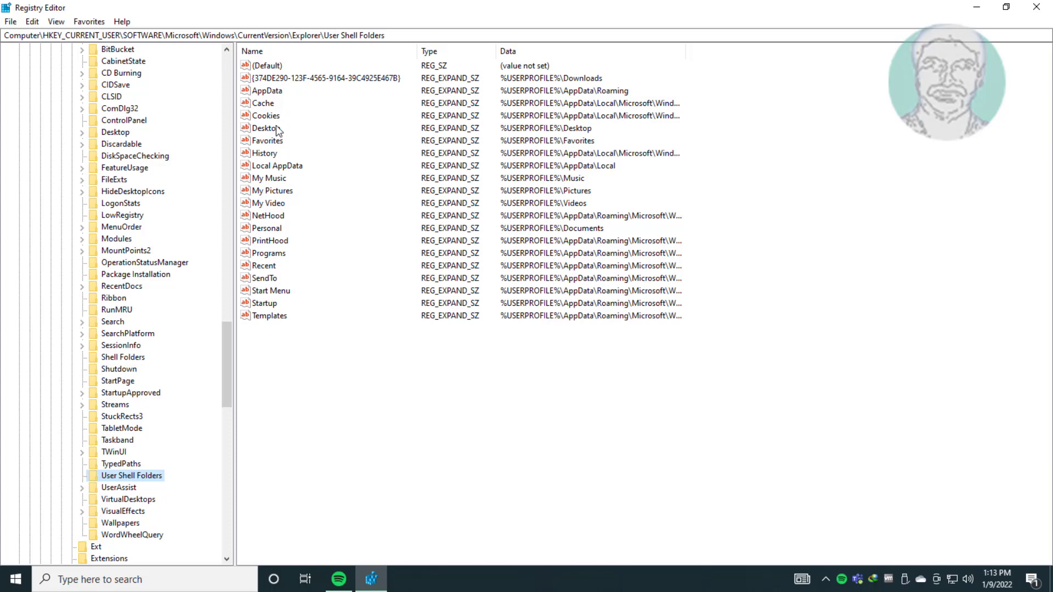
mouse_move(304, 79)
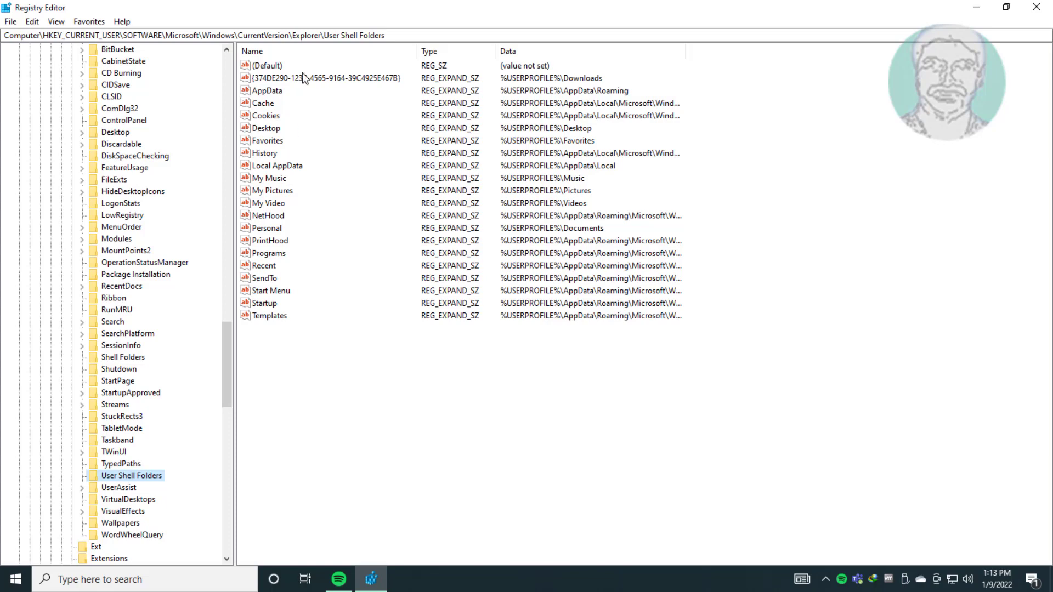
click(326, 78)
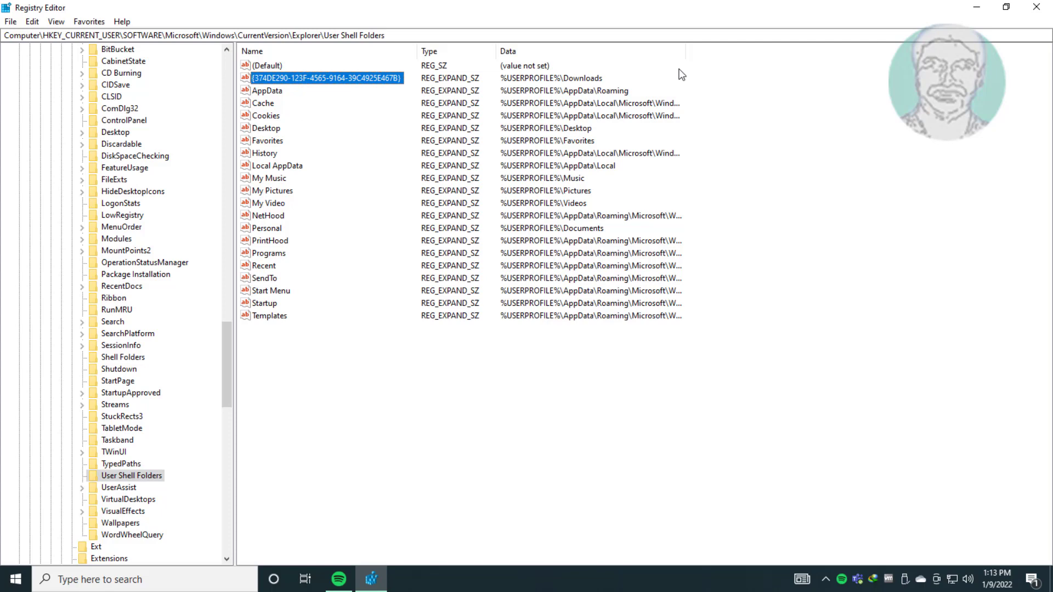
mouse_move(569, 83)
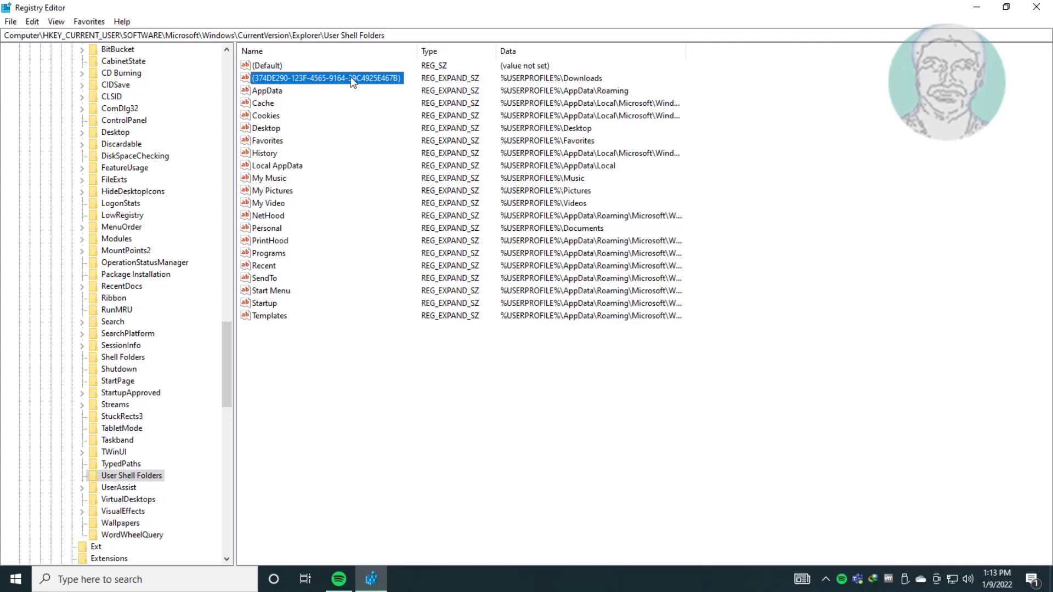
double_click(326, 78)
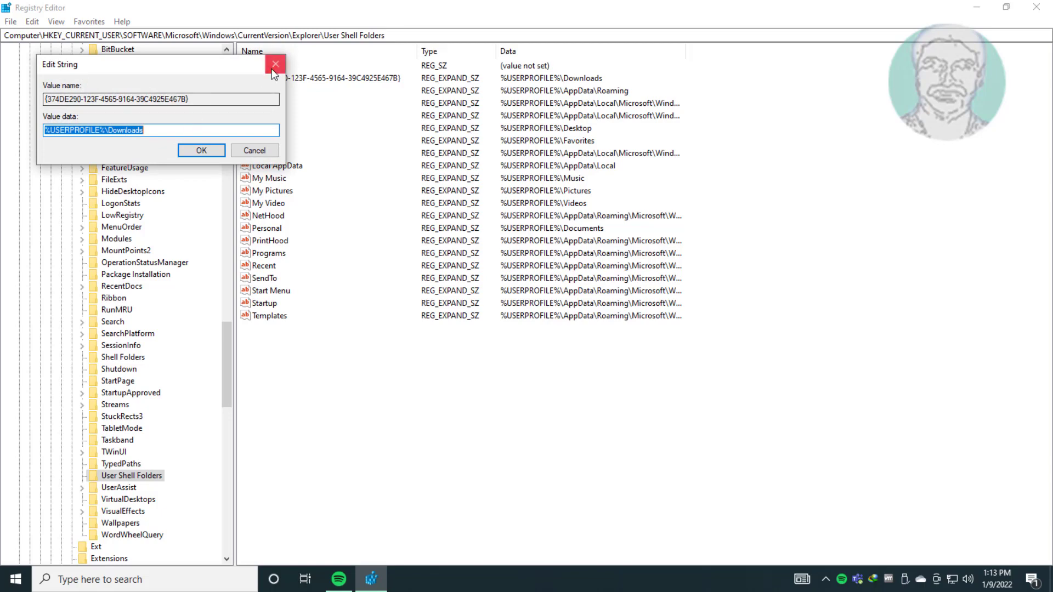
click(275, 64)
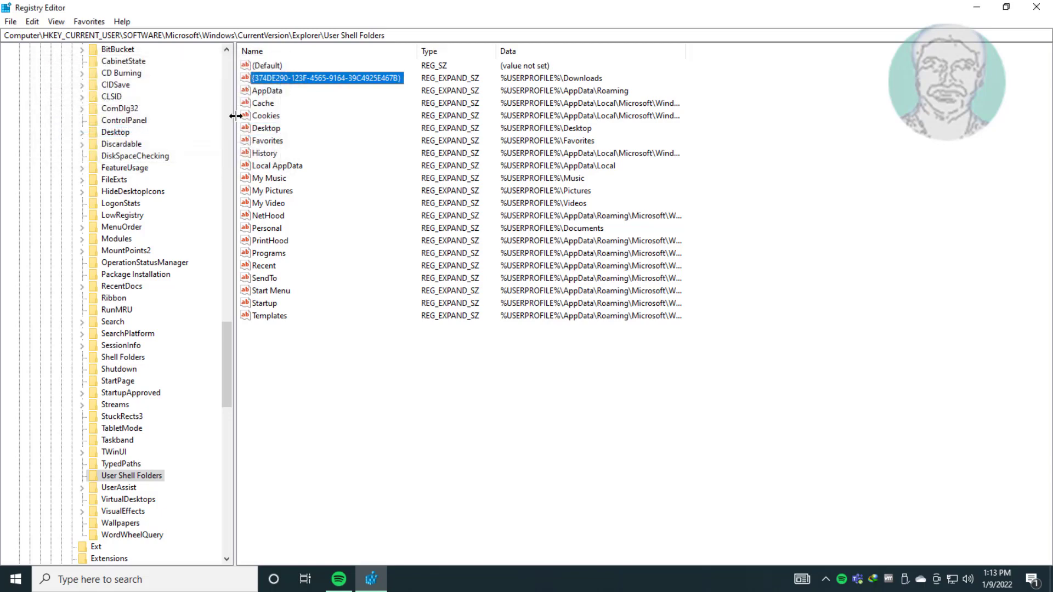
double_click(267, 128)
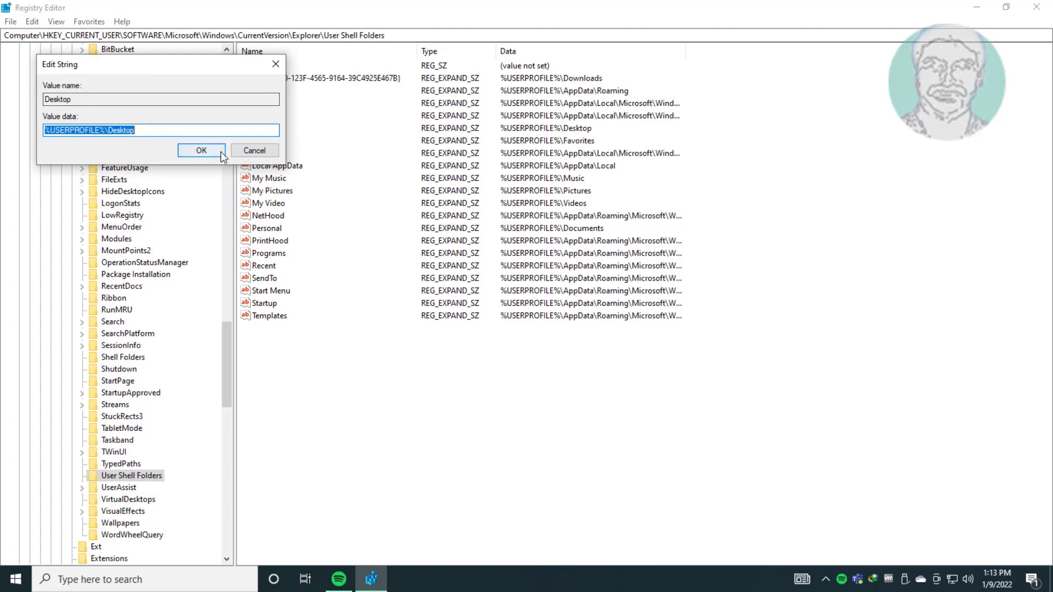
click(200, 150)
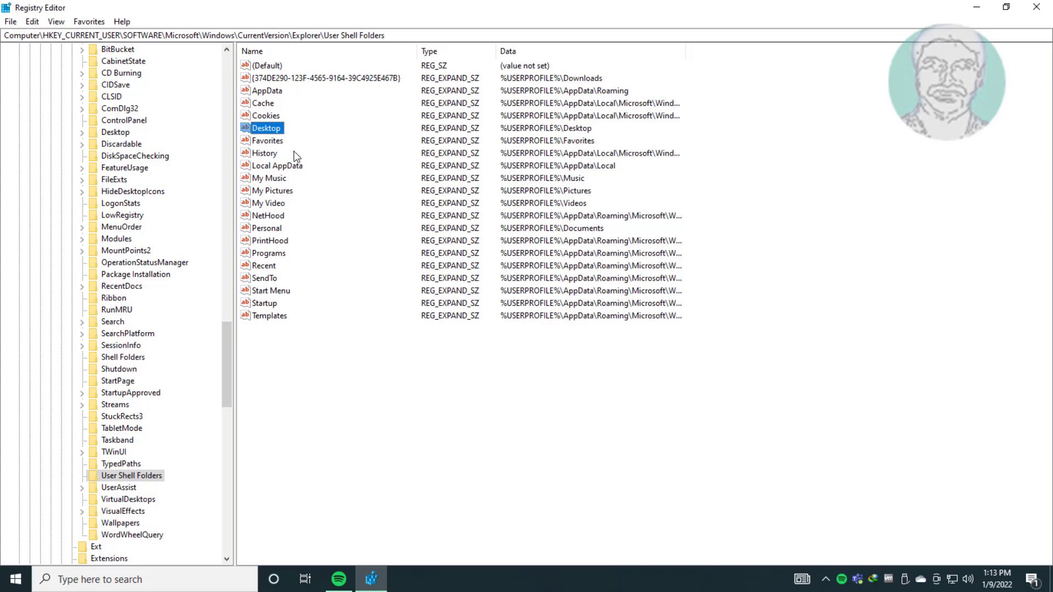
click(269, 177)
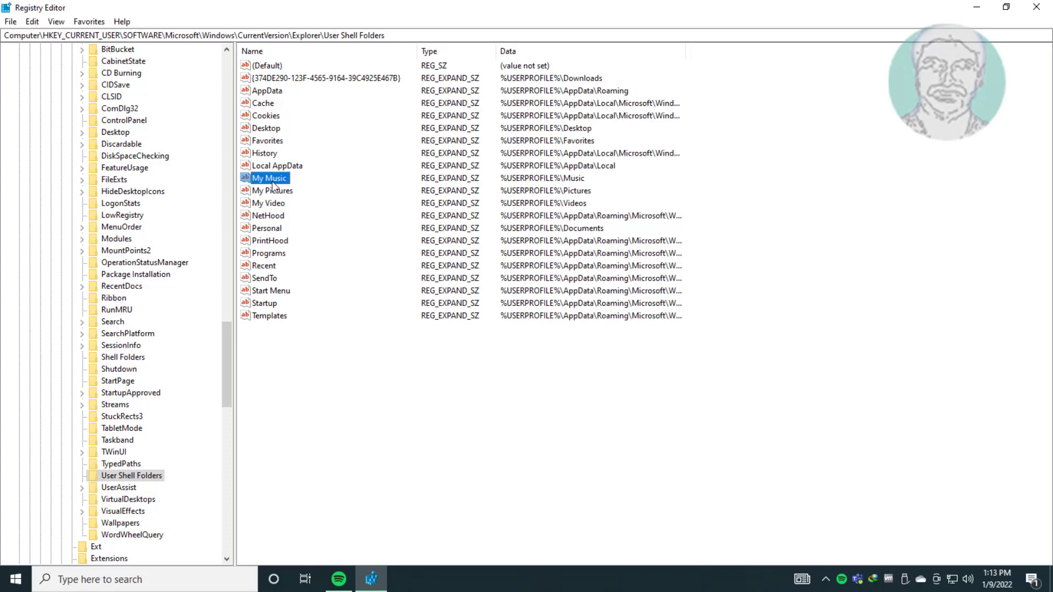
double_click(270, 178)
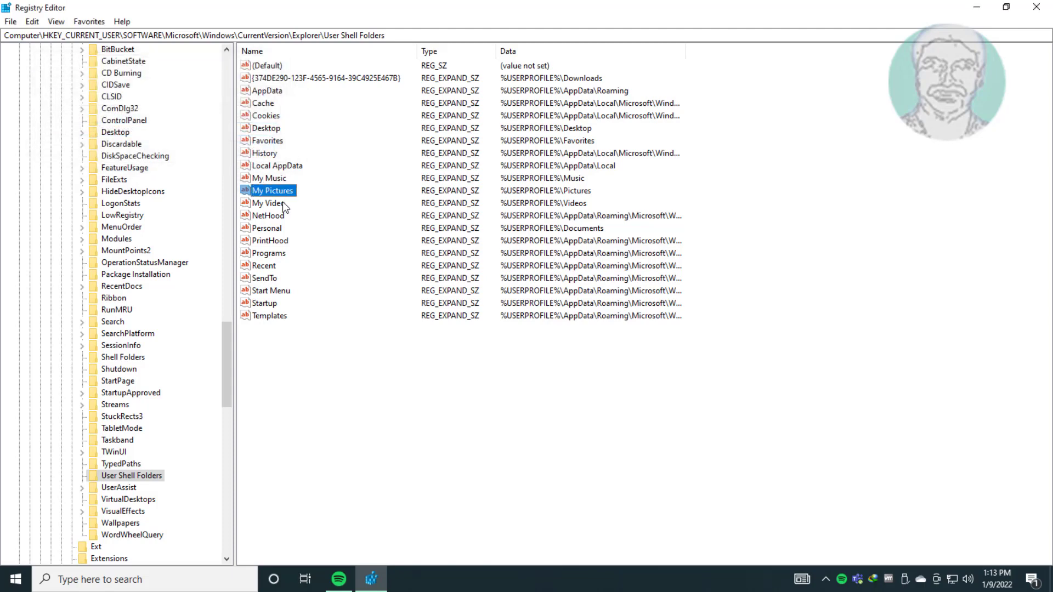
double_click(267, 203)
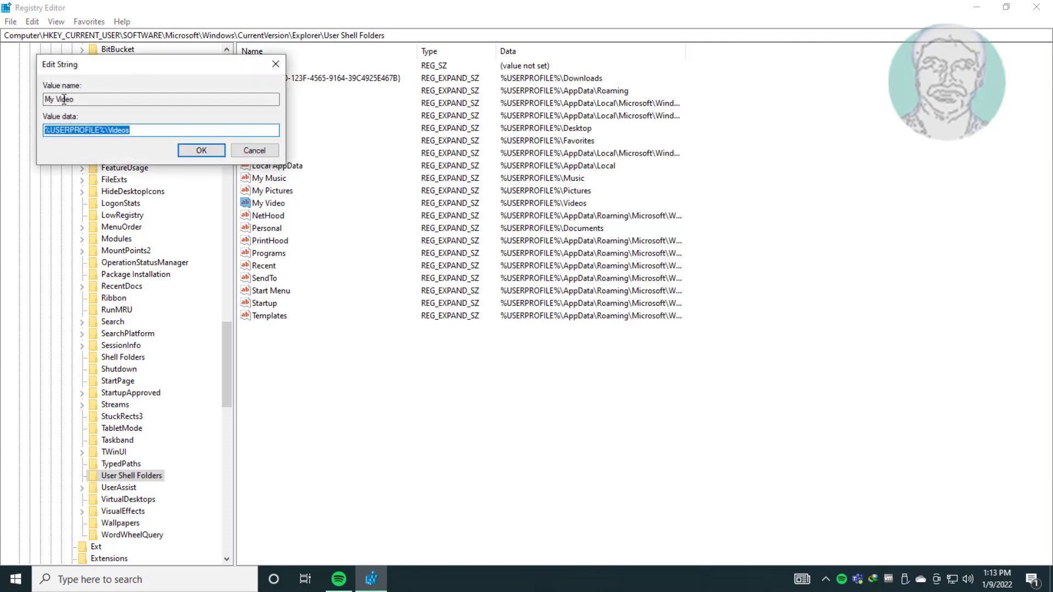
click(200, 150)
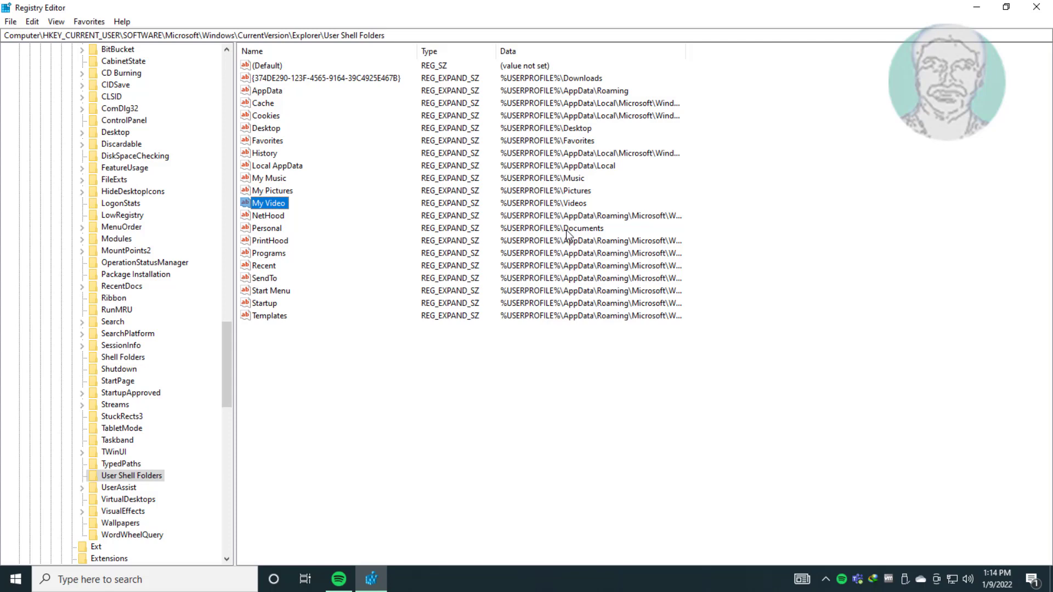
mouse_move(570, 238)
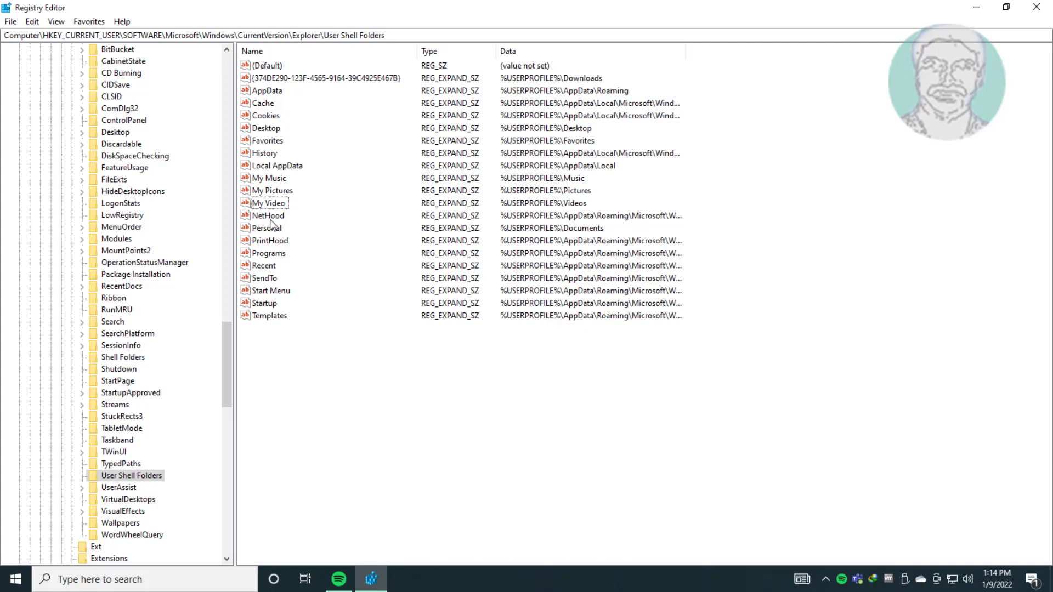
mouse_move(261, 231)
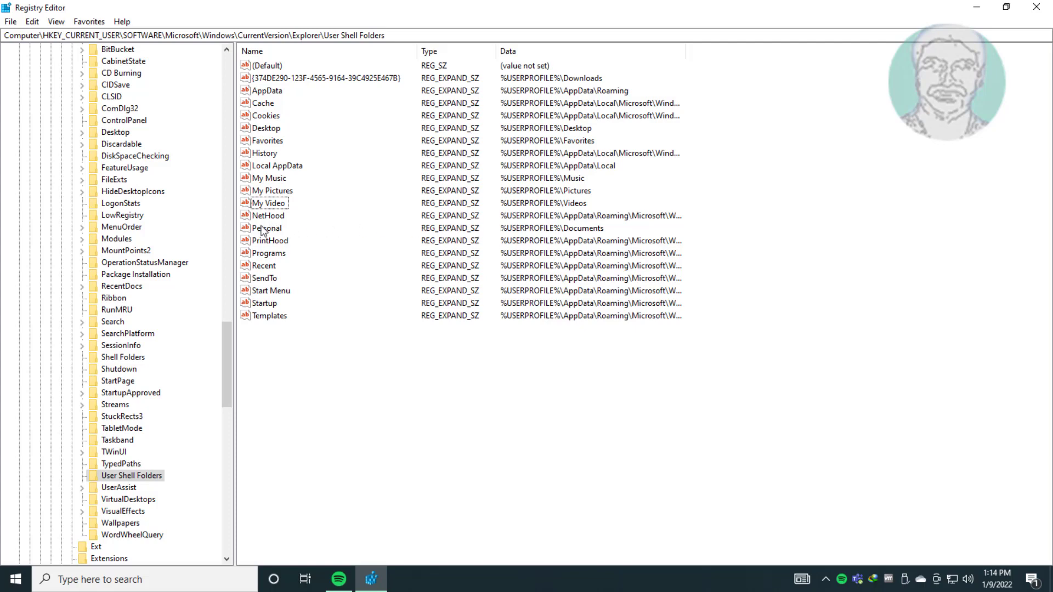
- Check that Personal reads %USERPROFILE%\Documents and close the value dialog
click(266, 229)
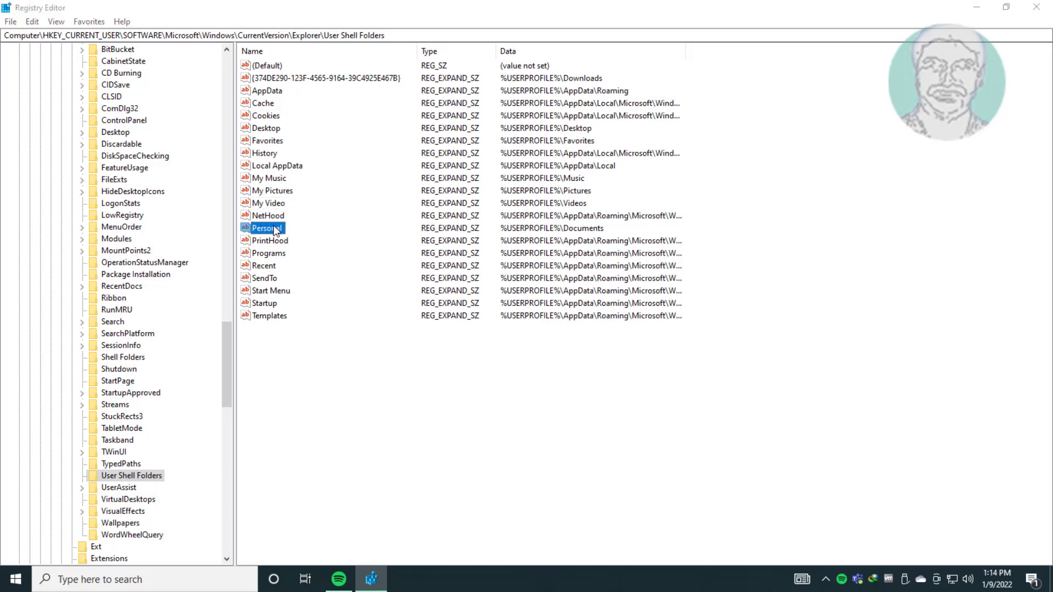
double_click(264, 228)
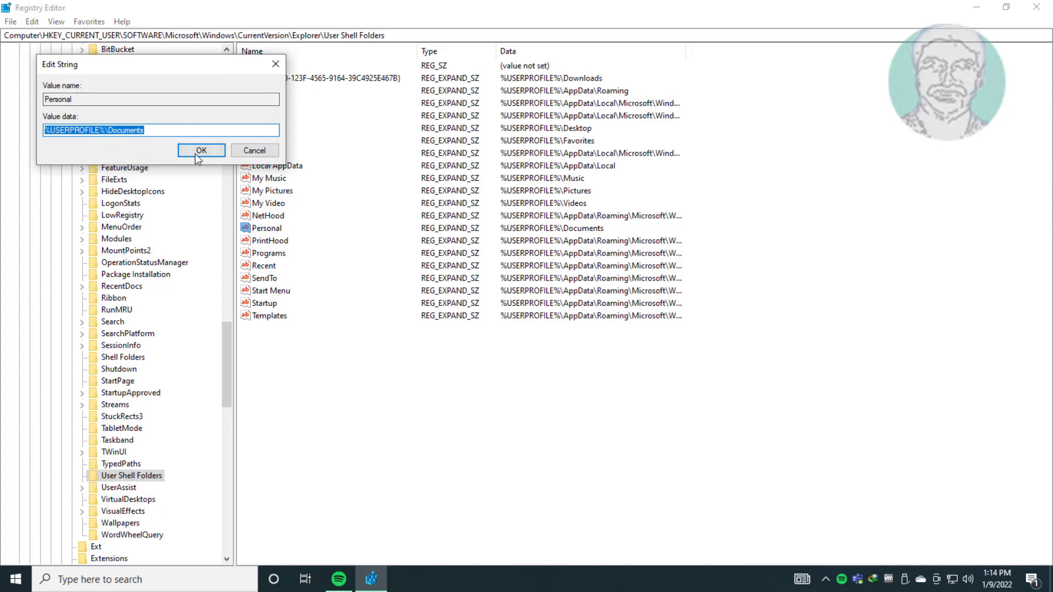
click(201, 150)
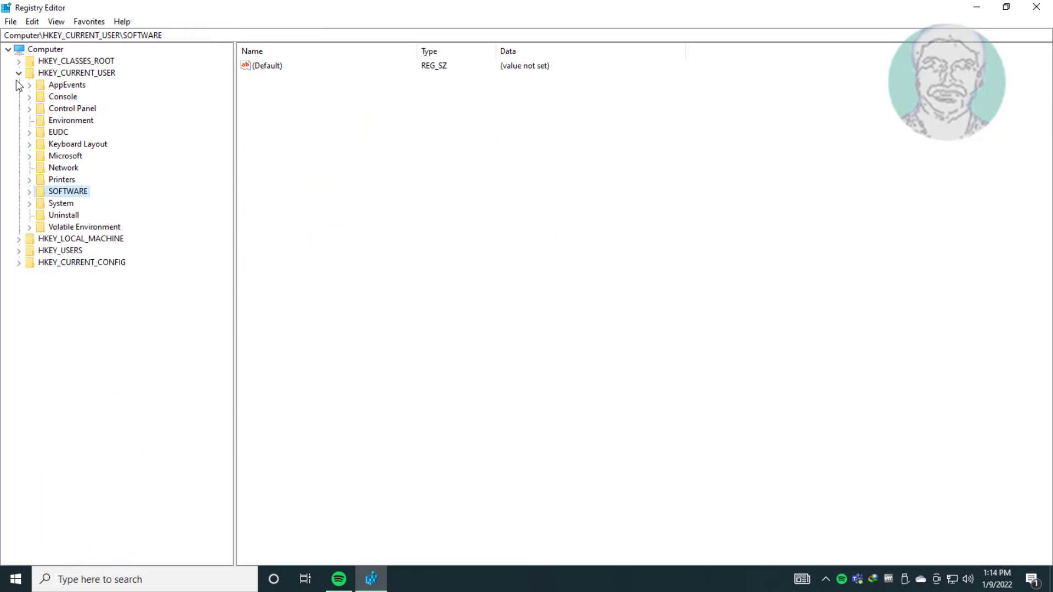
- Collapse HKEY_CURRENT_USER and close Registry Editor
click(18, 72)
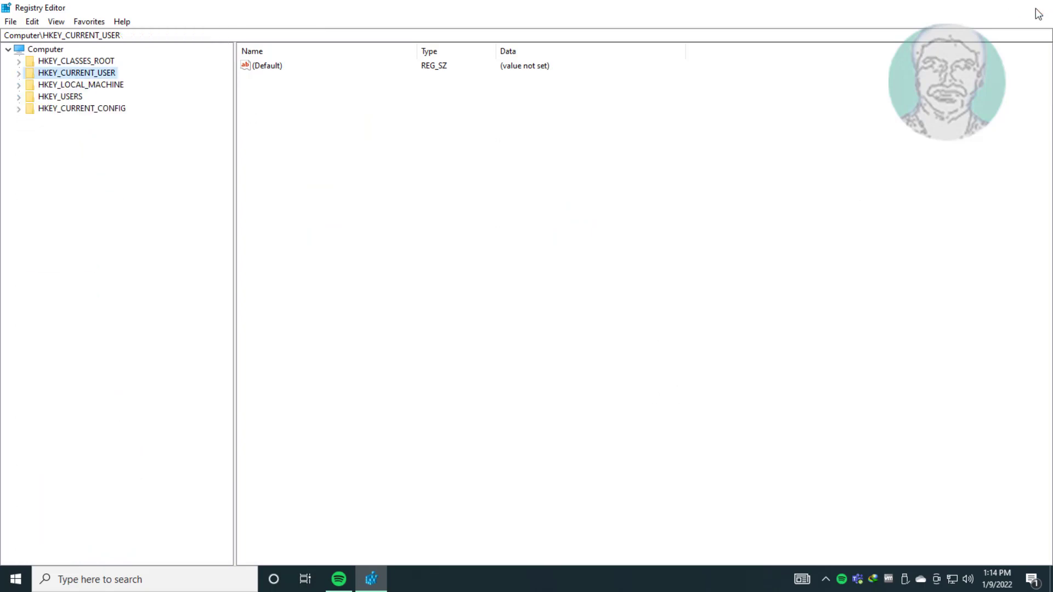
click(14, 579)
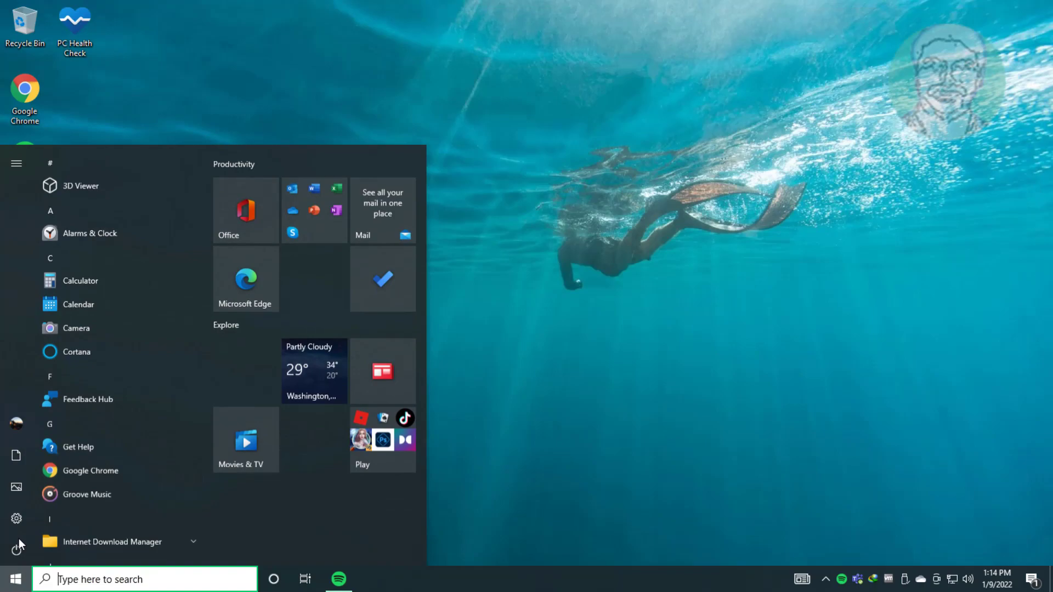